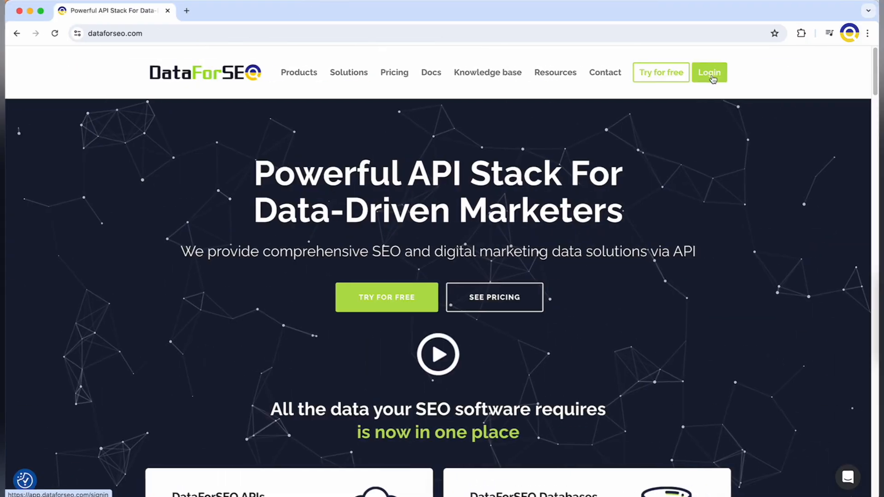
- Sign in, go to the Backlinks API playground and send the backlinks request
left_click(709, 72)
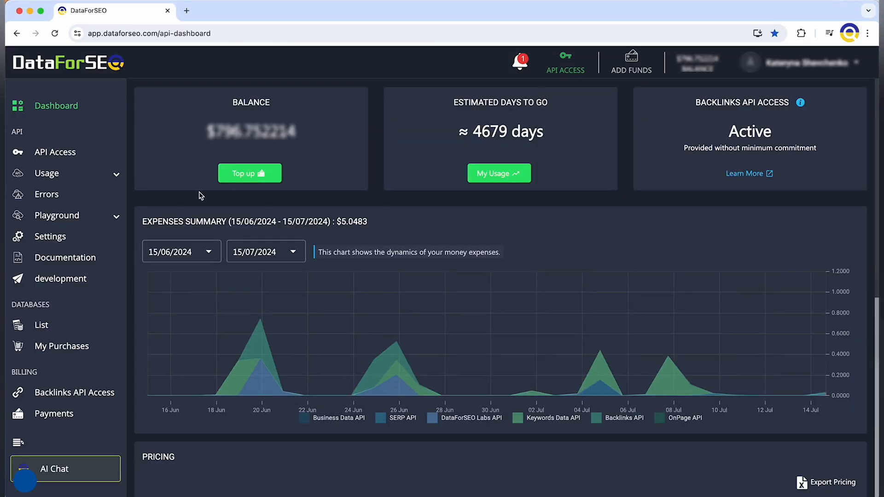
left_click(57, 319)
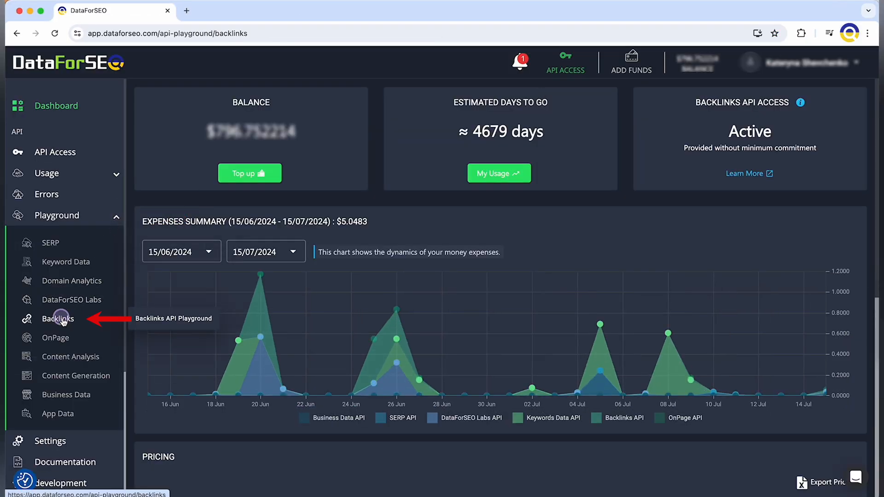
left_click(57, 319)
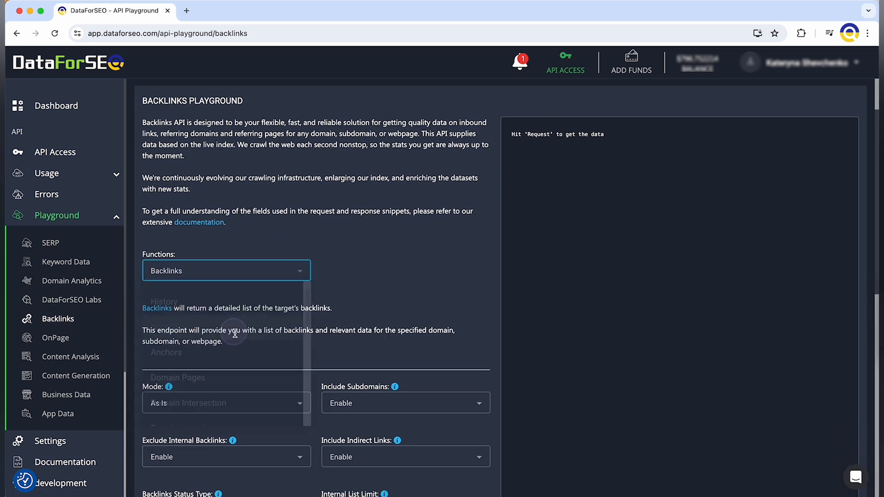
scroll("down", 3)
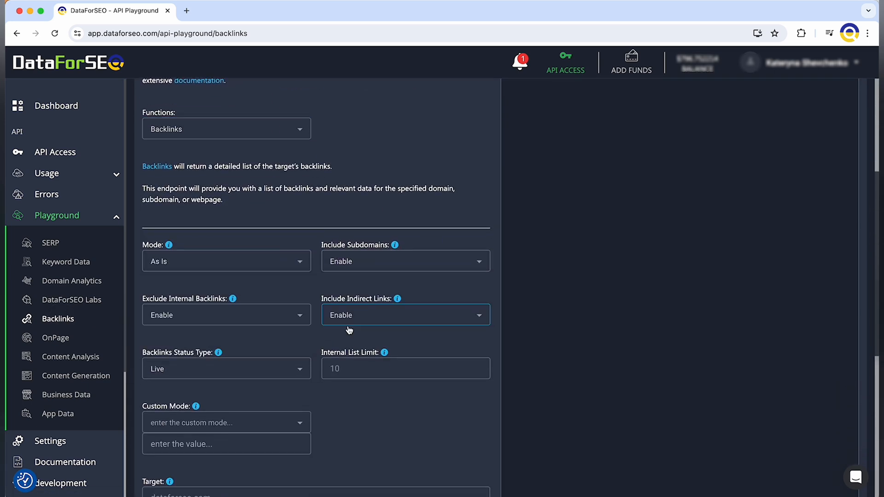
scroll("down", 3)
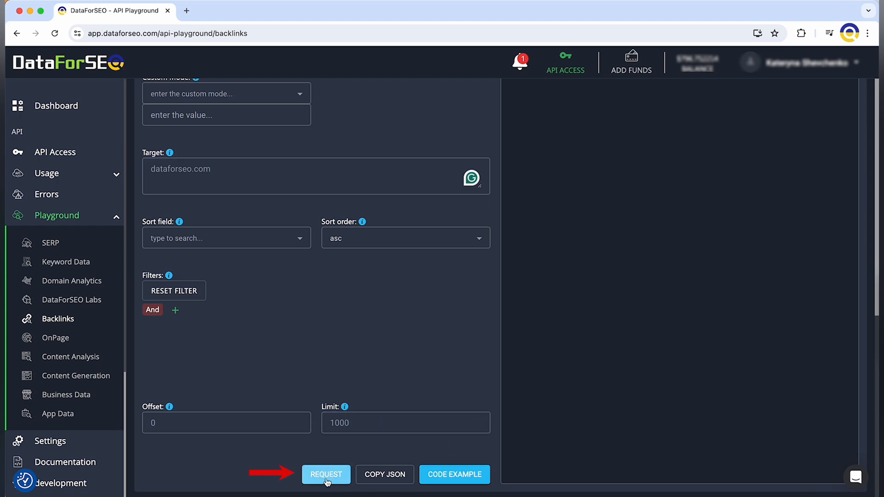
left_click(326, 474)
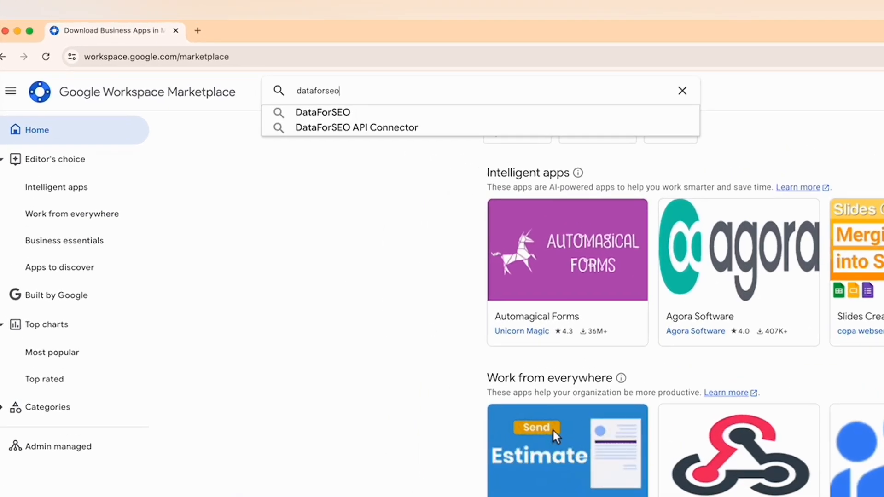
- Locate the DataForSEO API Connector listing and launch its Google Sheets template
left_click(358, 127)
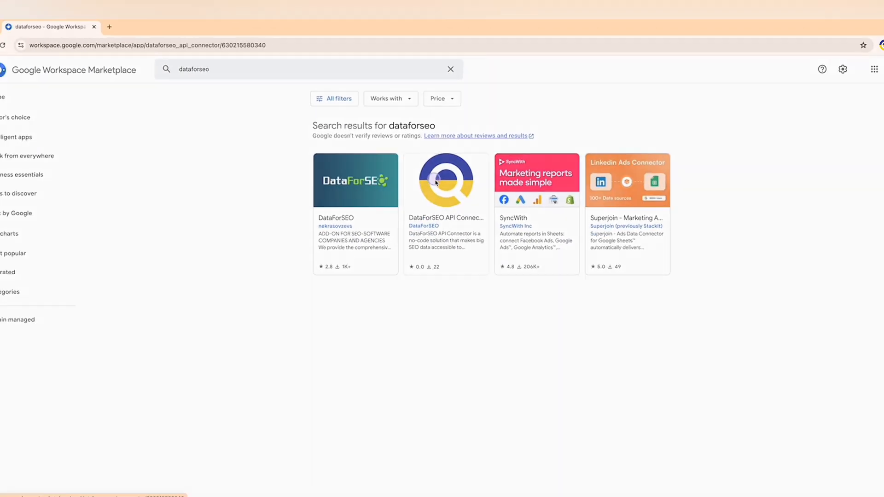
left_click(446, 181)
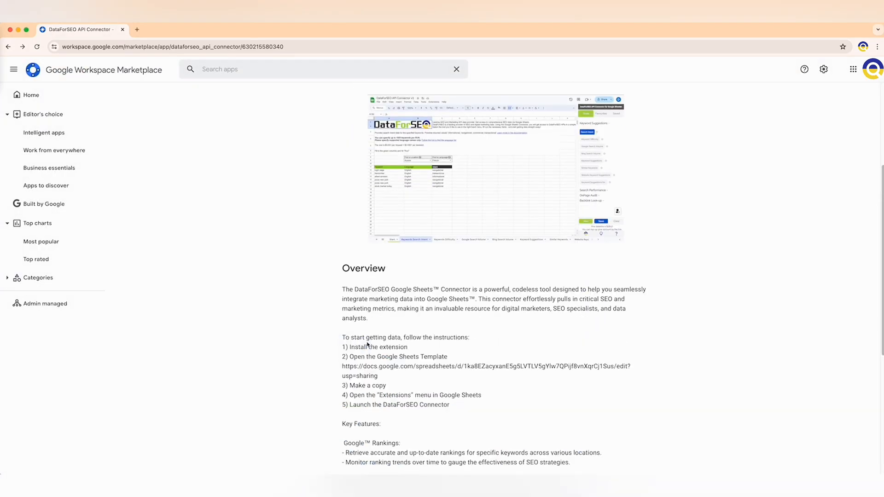
left_click(486, 366)
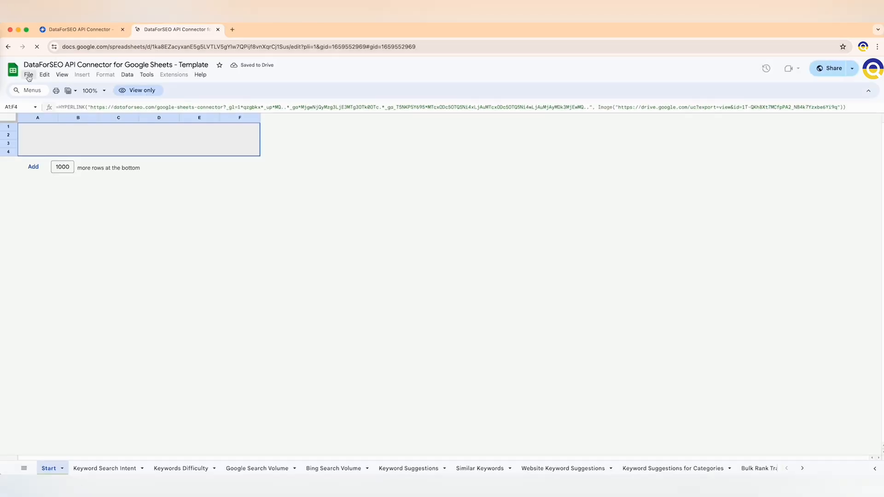
- Copy the template, save the API credentials and run Google Search Volume for the listed keywords
left_click(174, 74)
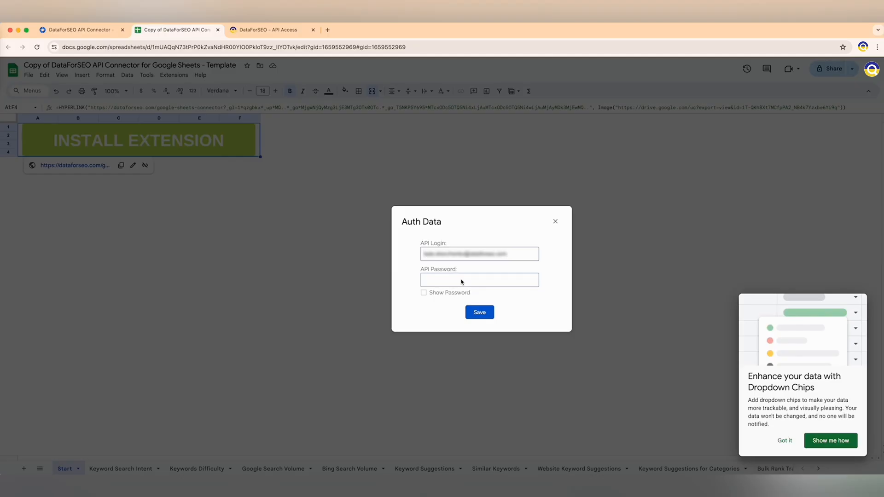
left_click(479, 312)
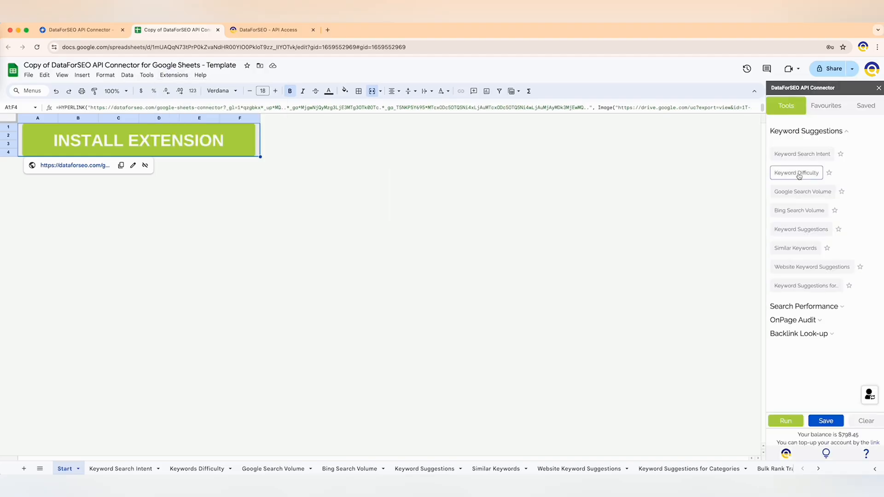
left_click(273, 469)
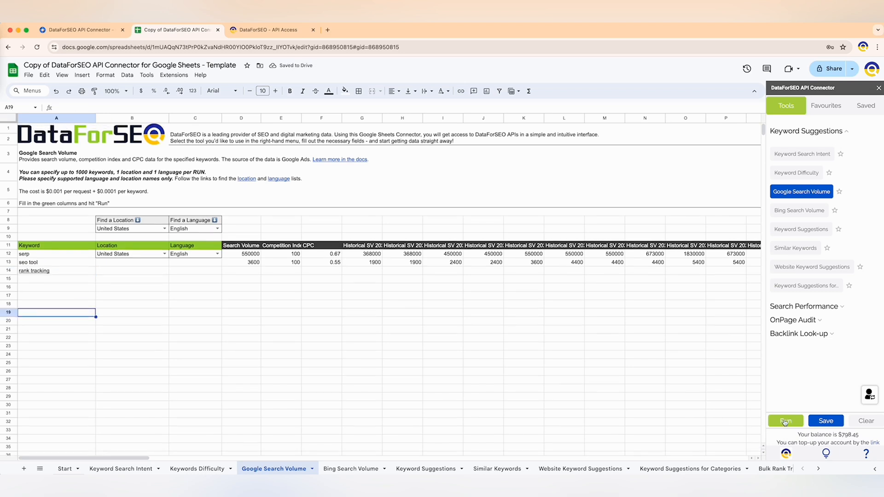
left_click(784, 420)
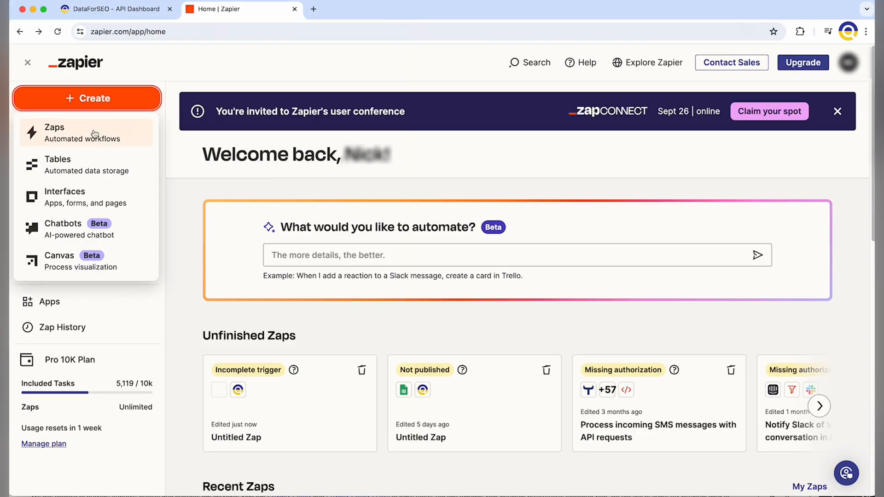
- Create a Zap whose DataForSEO search volume action has keywords seo and serp api in English, then test it
left_click(87, 98)
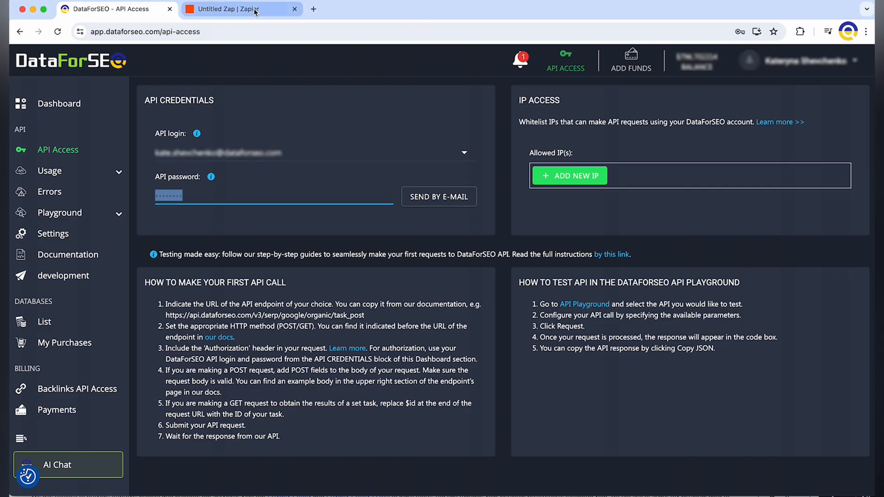
left_click(241, 9)
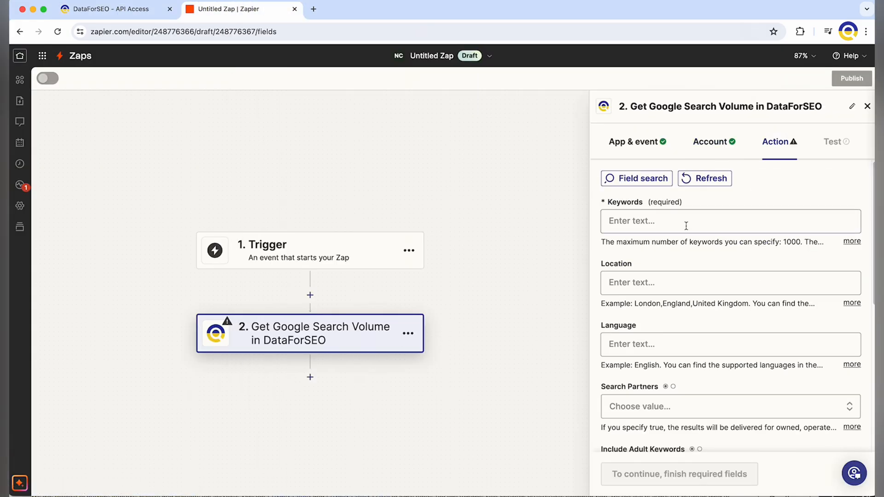
type("serp a")
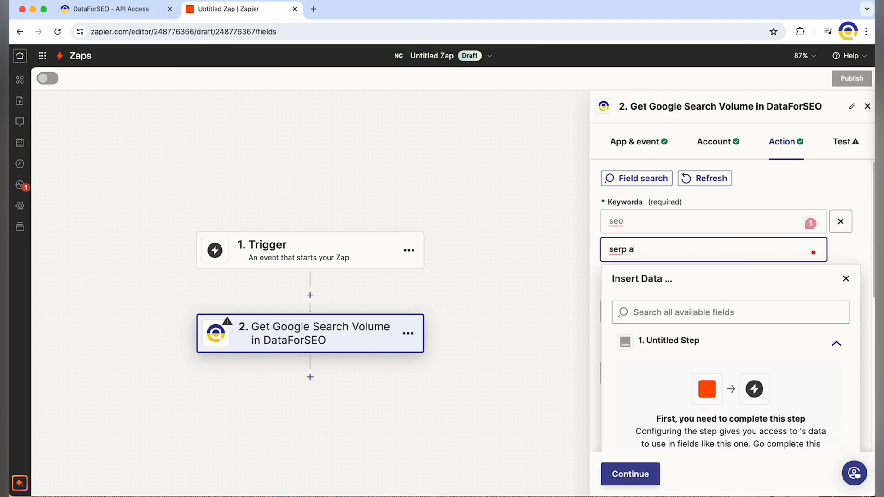
type("englis")
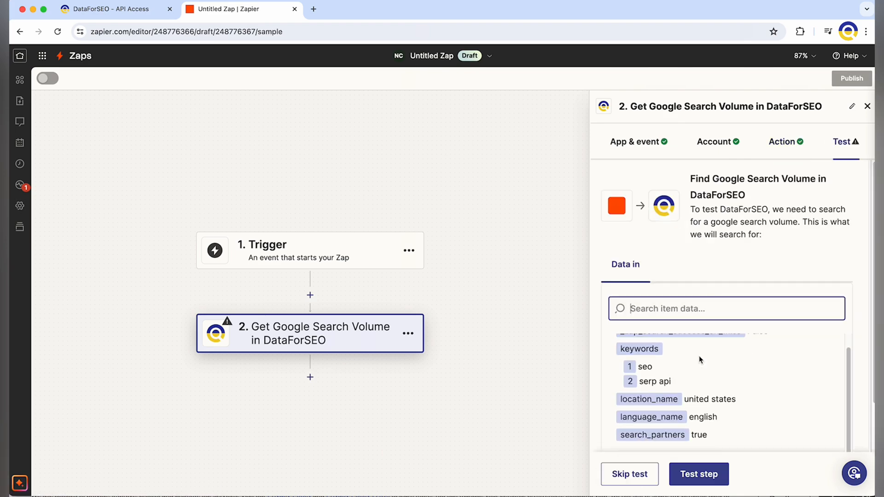
left_click(698, 474)
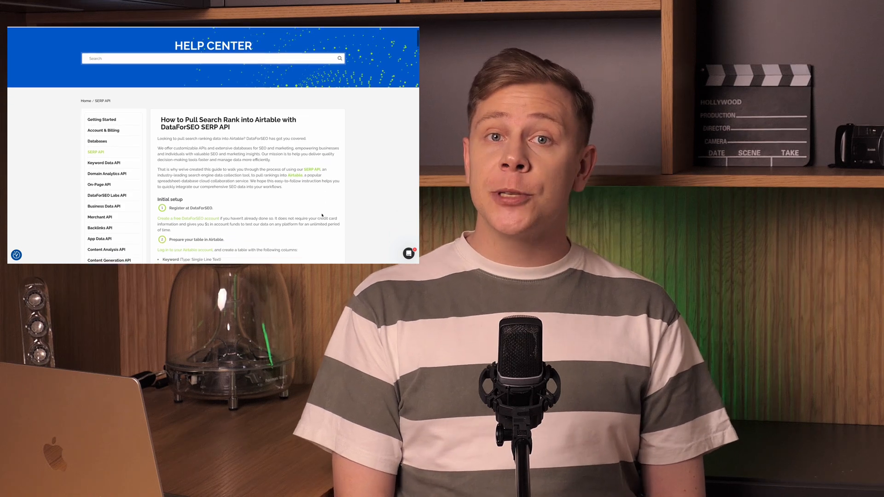
scroll("down", 3)
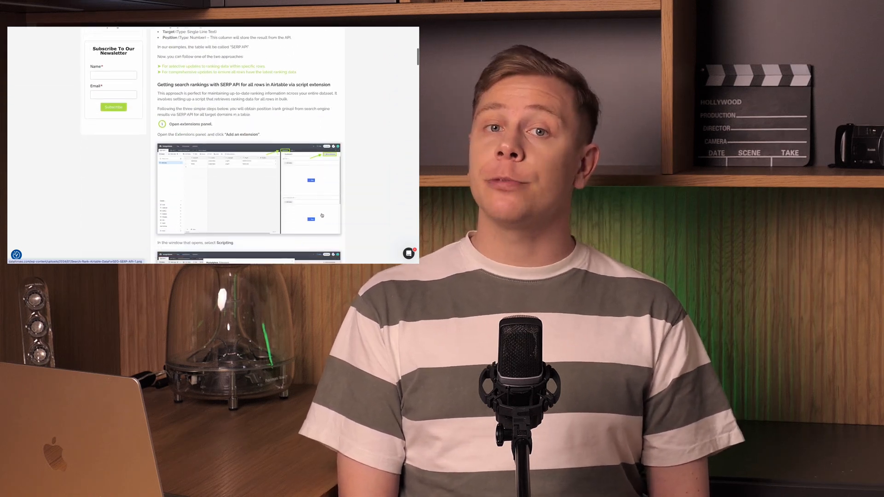
scroll("down", 3)
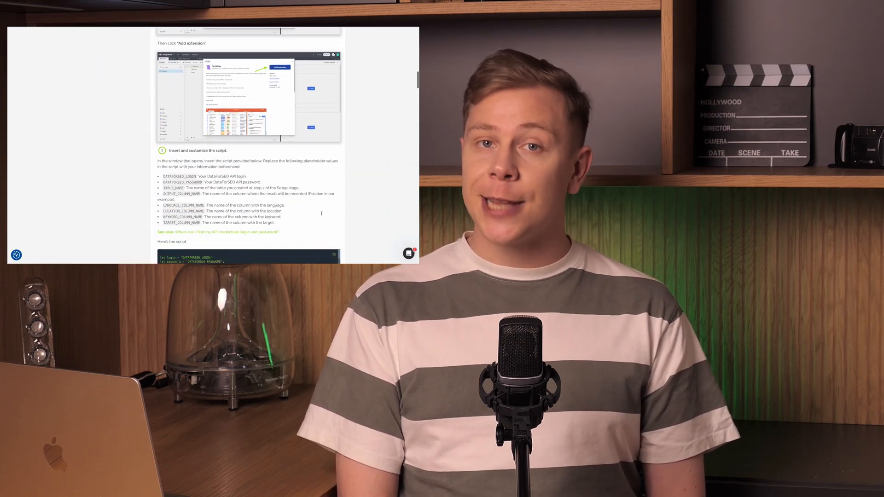
scroll("down", 3)
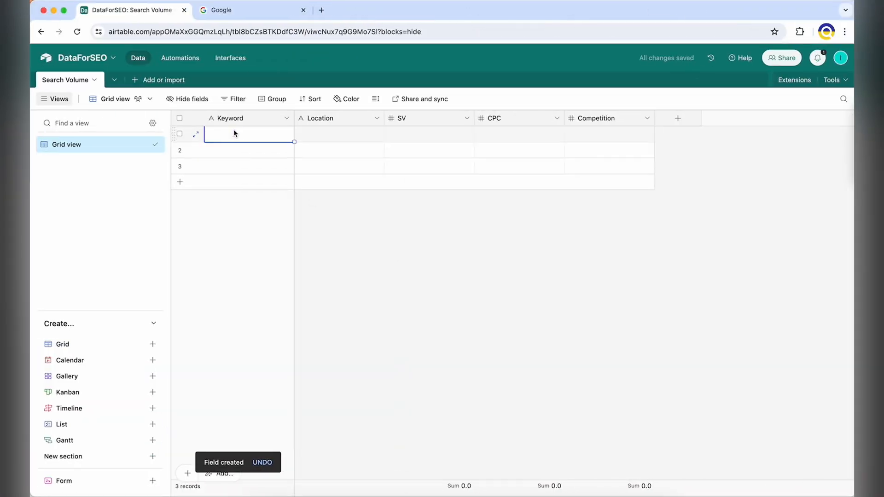
- Enter the 'seo tool' keyword and add the Scripting extension to the base
type("seo tool")
left_click(339, 133)
type("united states")
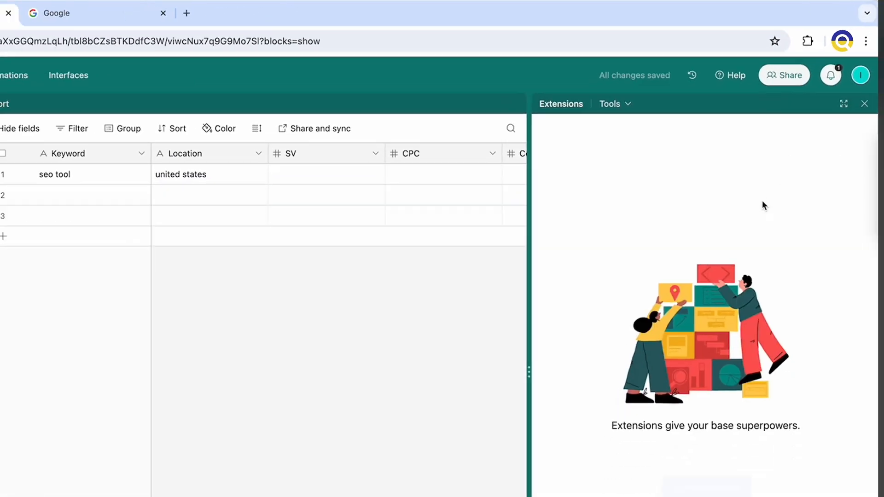
left_click(720, 374)
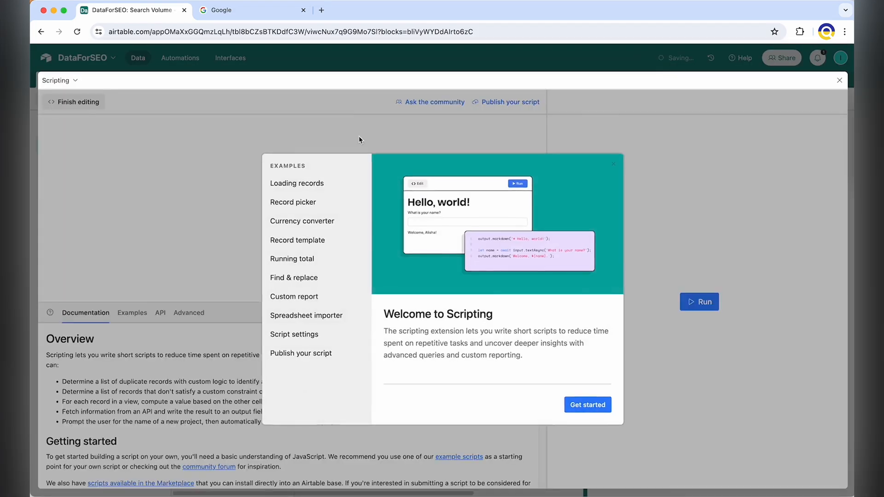
left_click(587, 405)
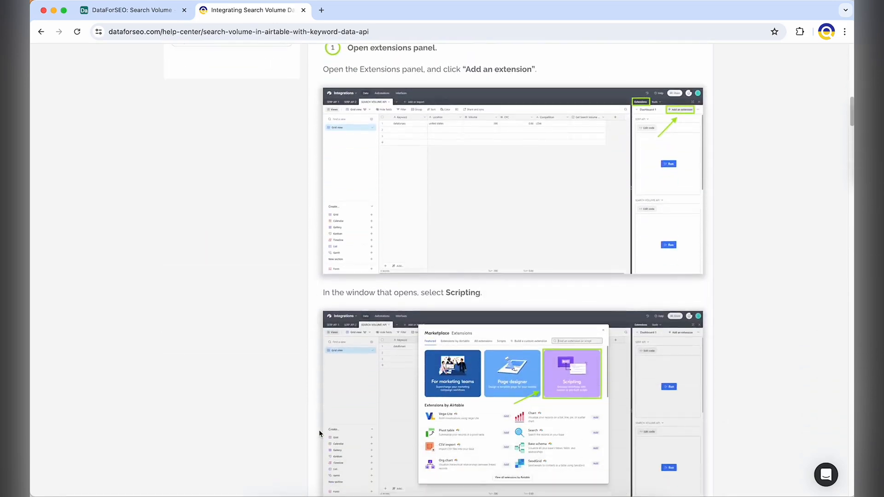
- Paste the search volume script, finish editing and run it on the table
scroll("down", 3)
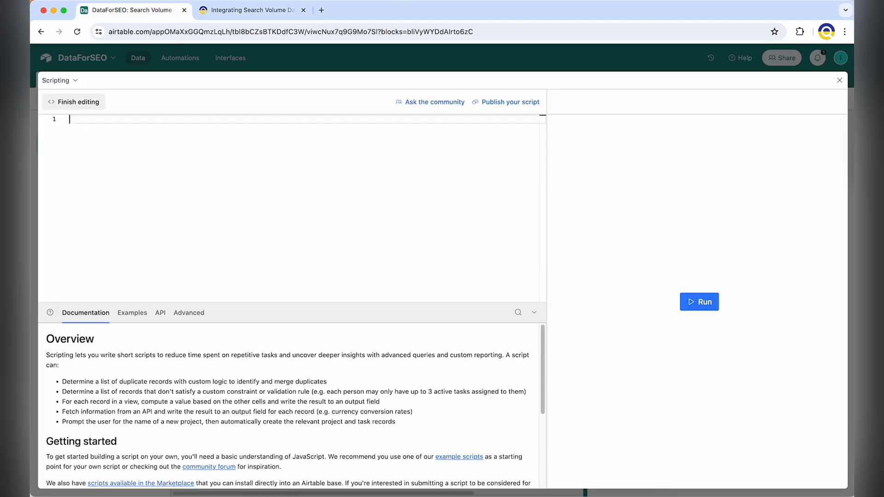
left_click(824, 145)
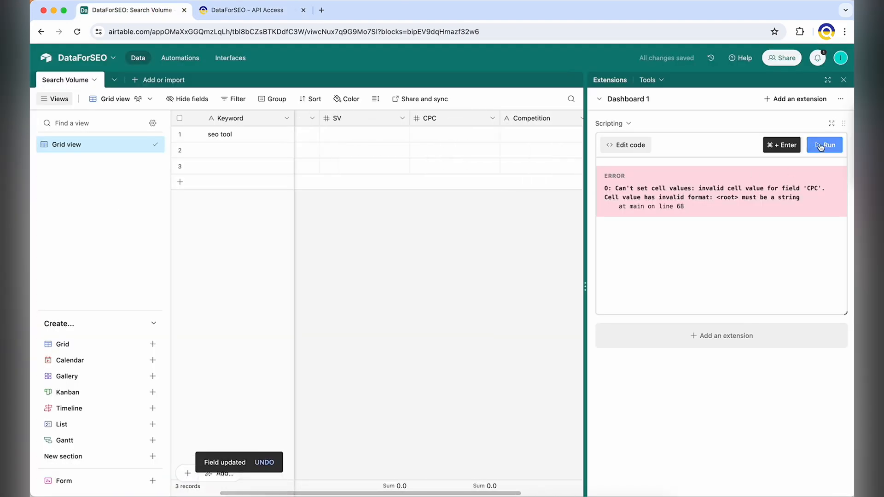
left_click(823, 145)
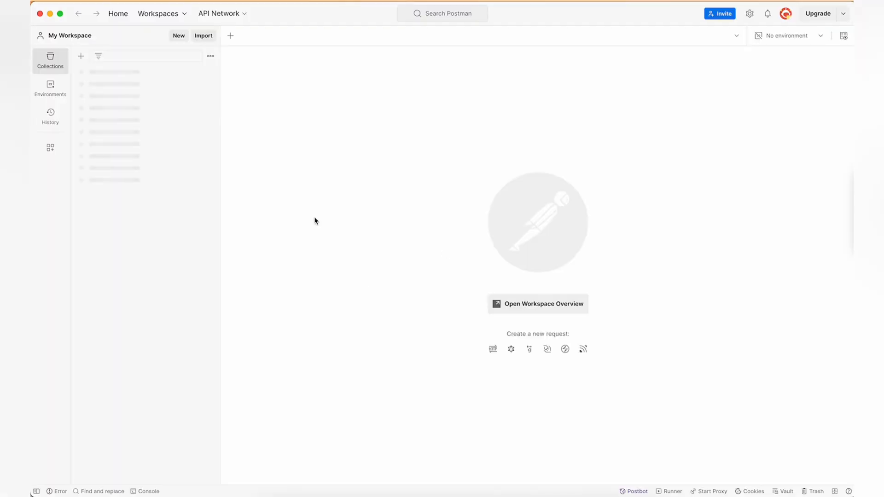
- Import the DataForSEO v3 collection as a copy and show the referring_domains request body
left_click(203, 36)
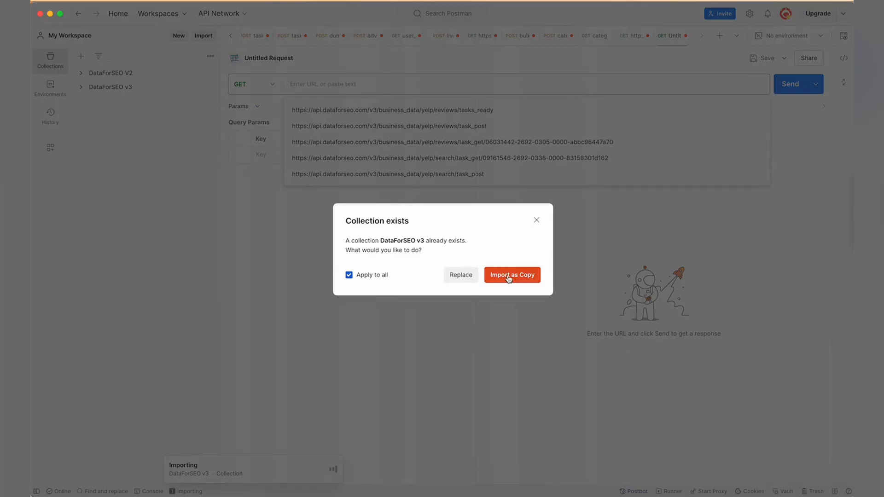
left_click(511, 274)
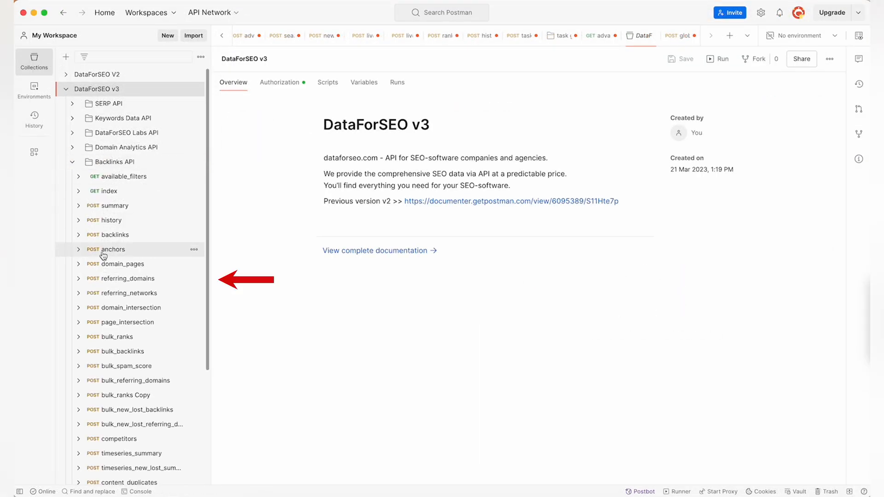
left_click(122, 278)
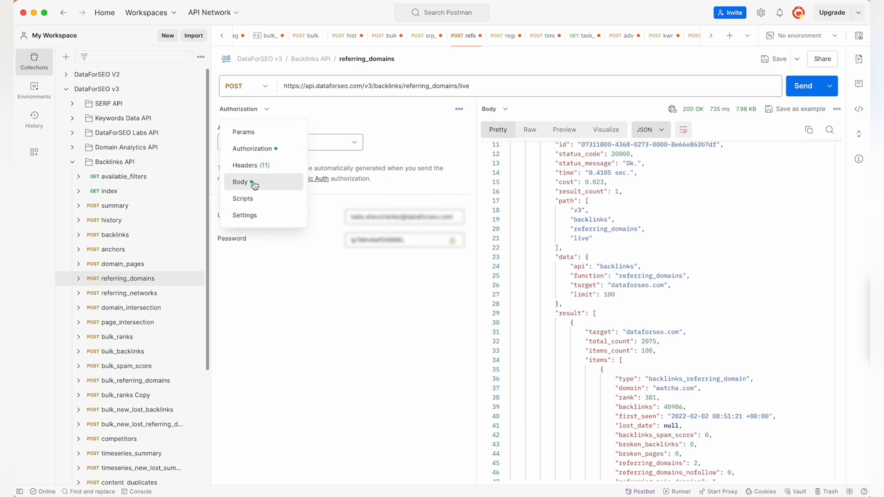
left_click(240, 182)
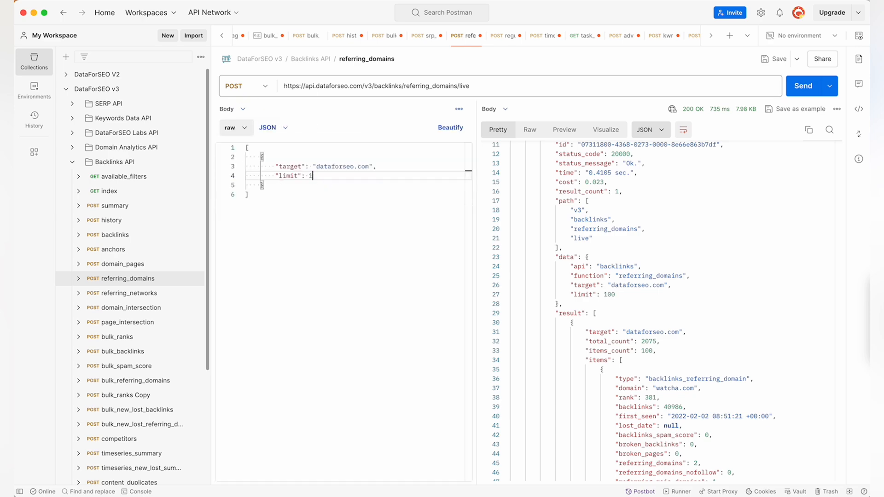
- Send the request with limit 150 and view the referring domains as a visualized table
left_click(803, 86)
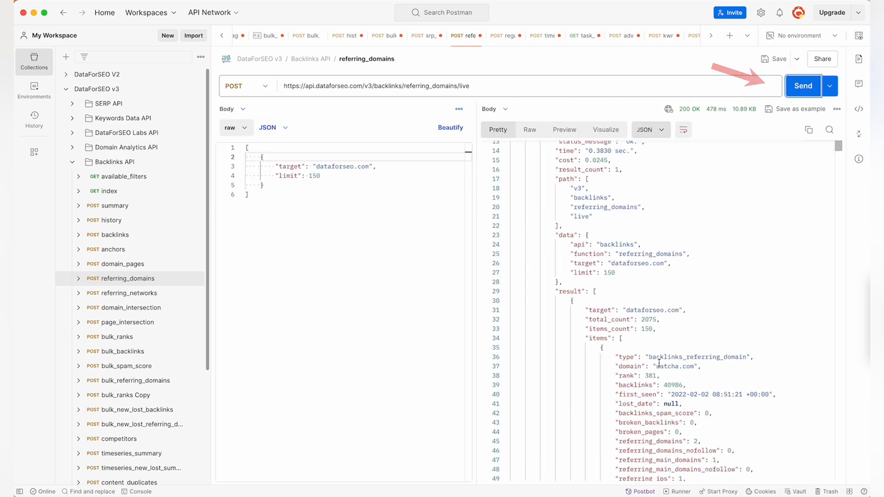
left_click(605, 129)
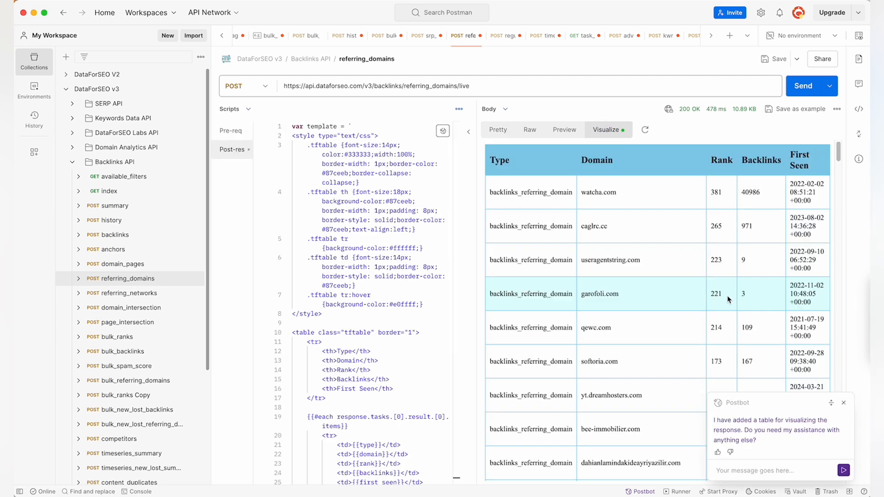
scroll("down", 3)
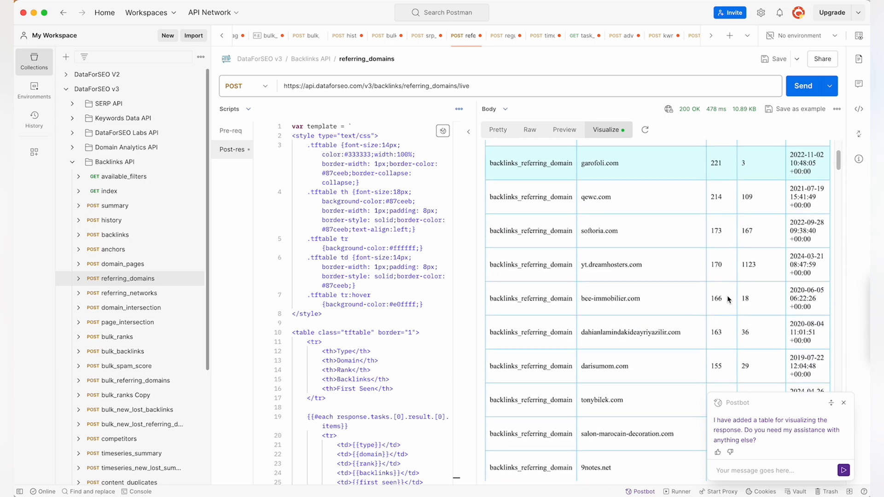
scroll("down", 3)
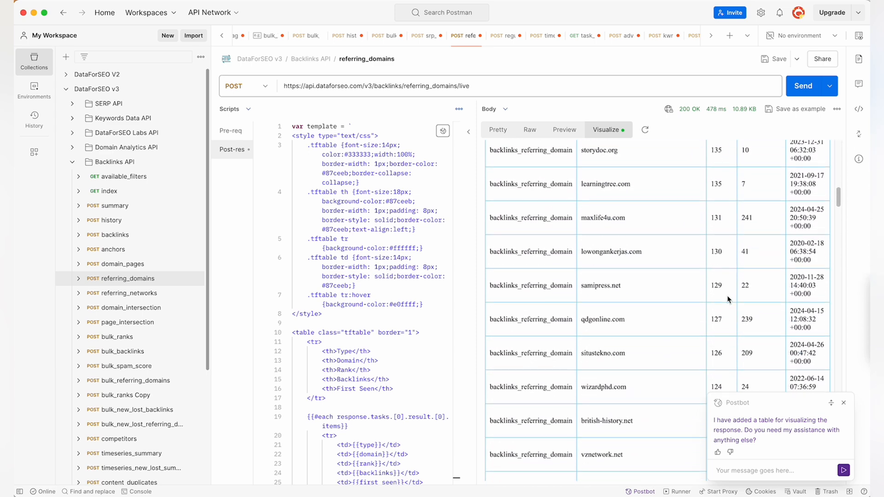